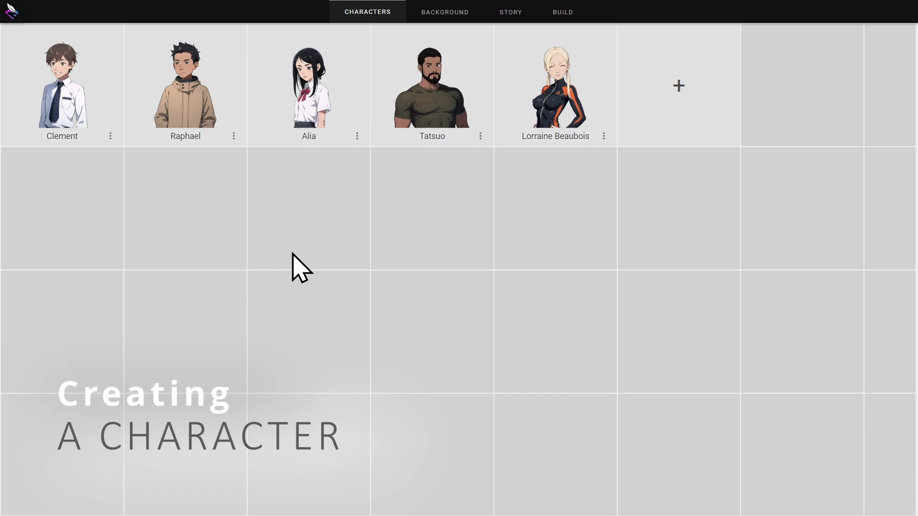
pyautogui.moveTo(678, 105)
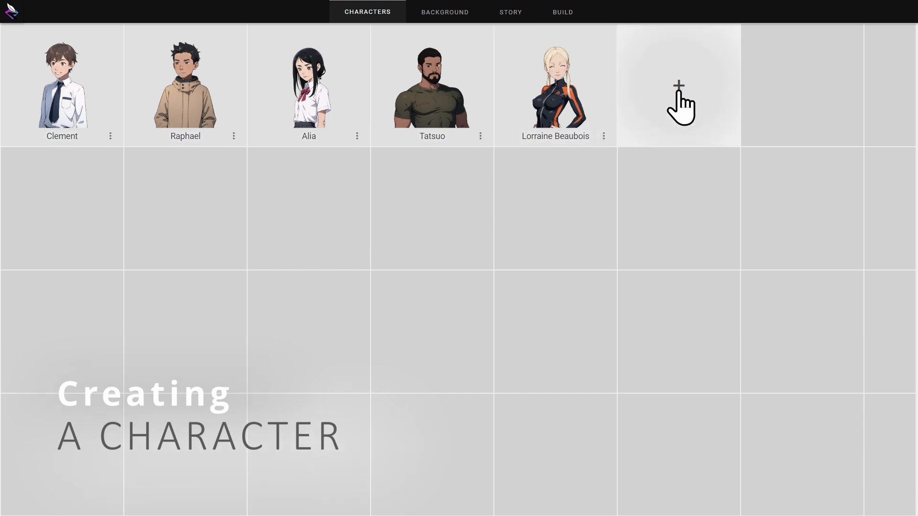
# Step: Open Alia and preview her tracksuit-jacket look, a sad expression, then the school uniform again
pyautogui.click(308, 85)
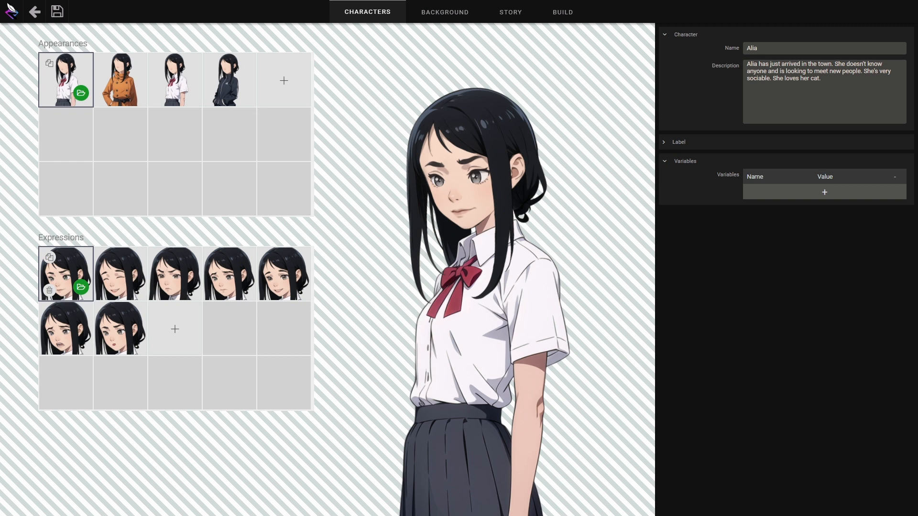
pyautogui.moveTo(120, 94)
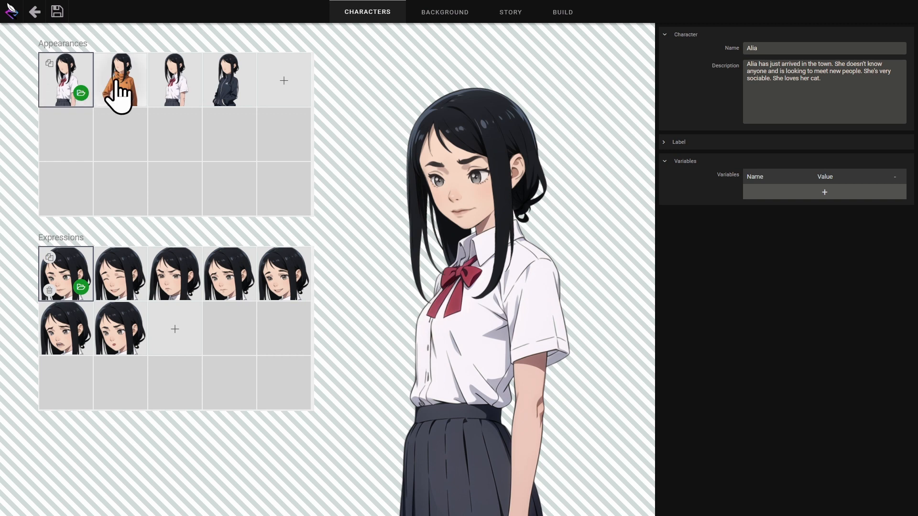
pyautogui.click(229, 79)
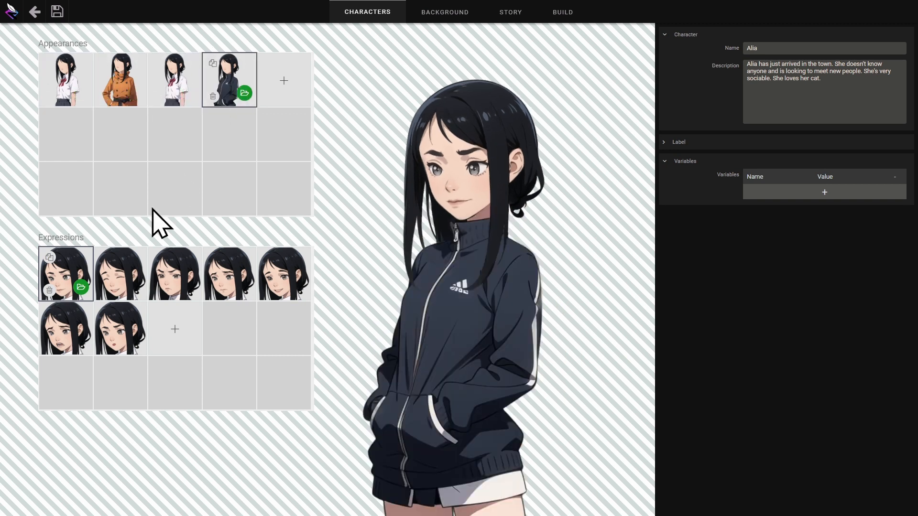
pyautogui.click(229, 274)
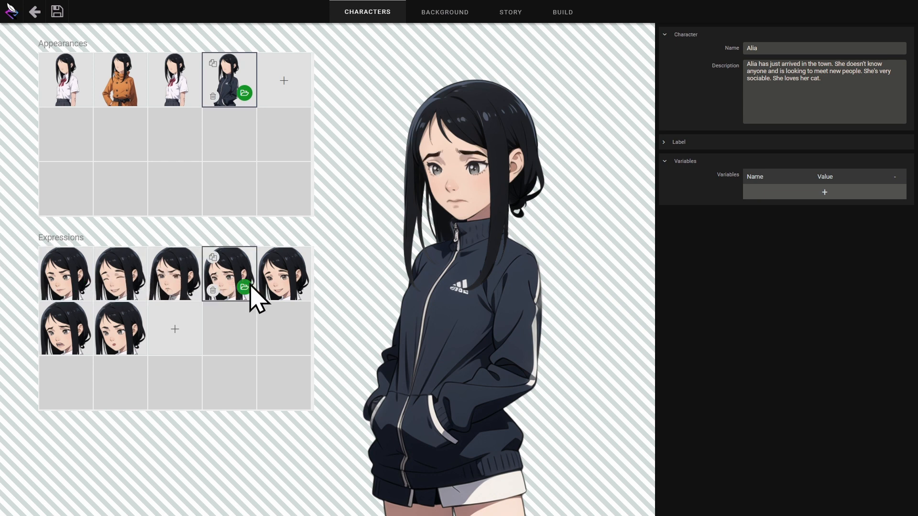
pyautogui.click(66, 80)
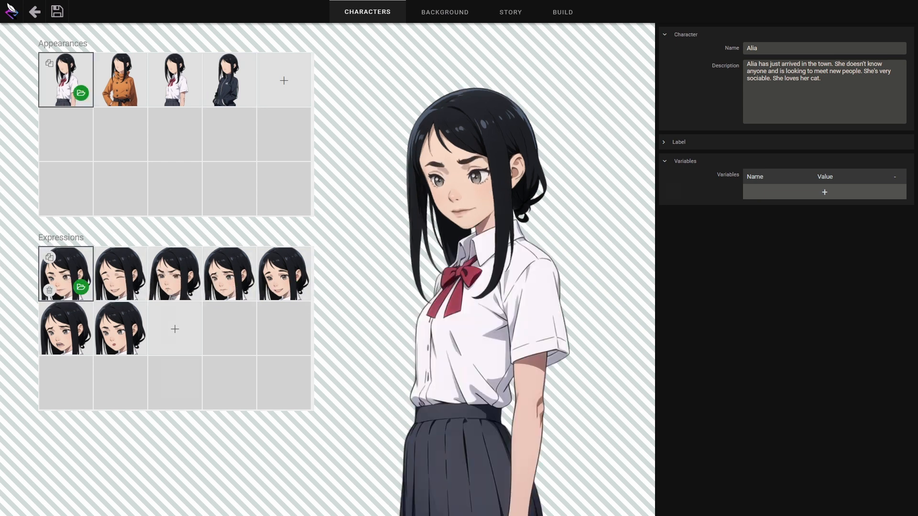
pyautogui.click(820, 48)
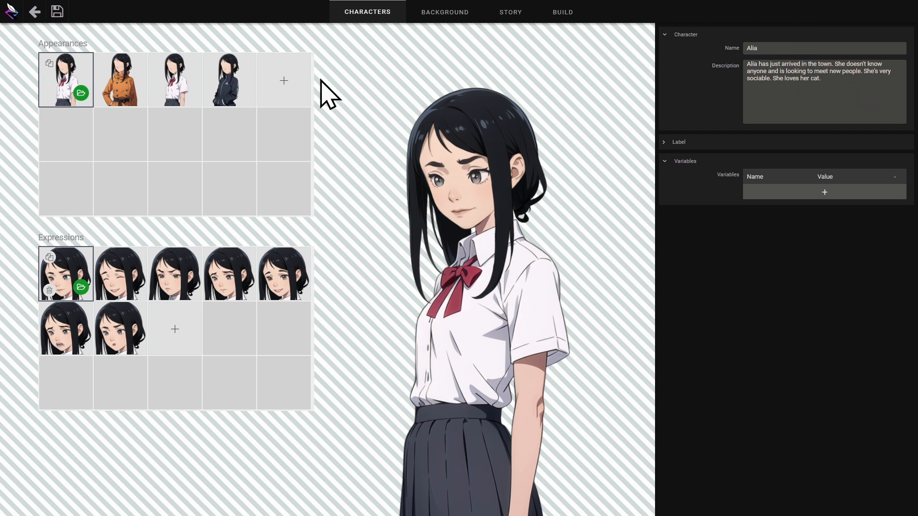
# Step: Add a trial appearance to Alia and delete it, leaving four appearances
pyautogui.click(284, 79)
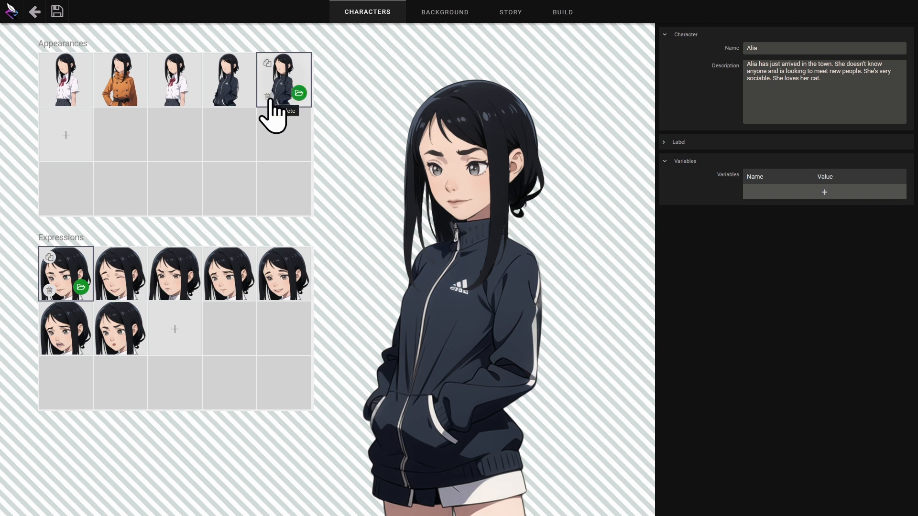
pyautogui.click(267, 98)
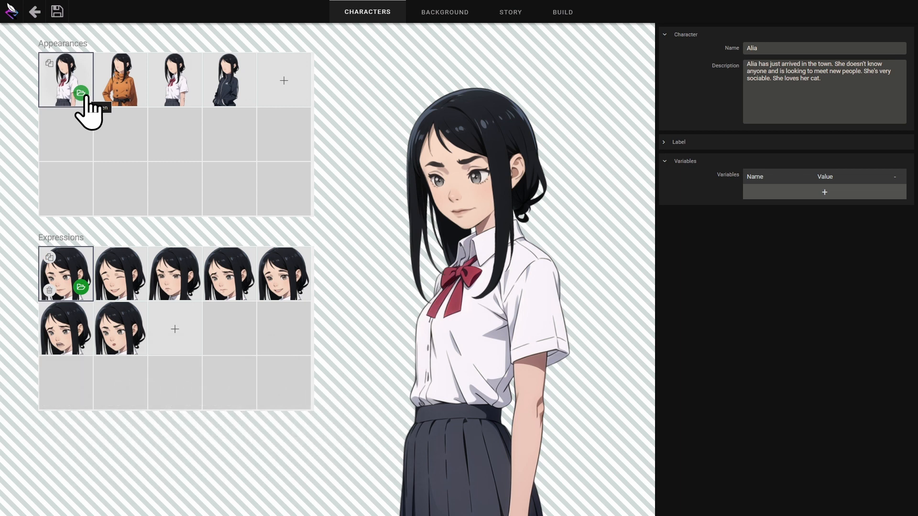
# Step: Open the school-uniform composition 'work' and select its hair layer for editing
pyautogui.click(80, 94)
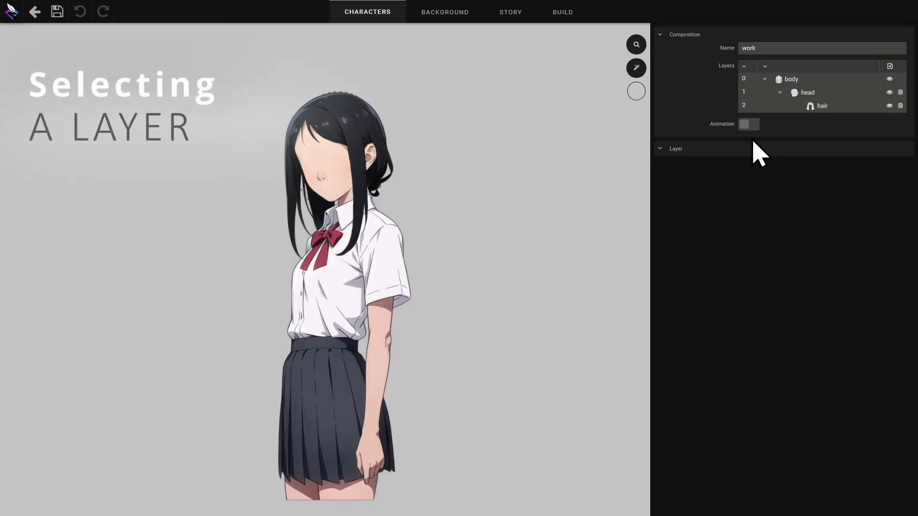
pyautogui.moveTo(475, 147)
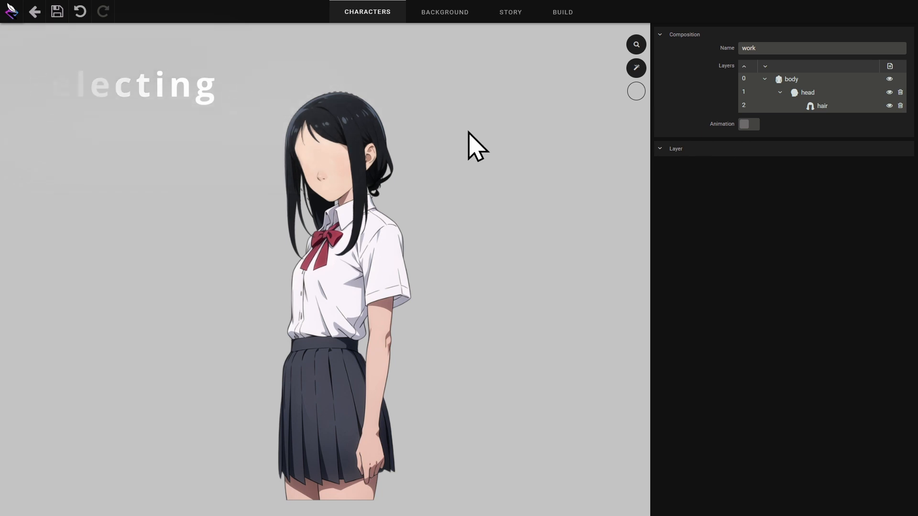
pyautogui.click(822, 106)
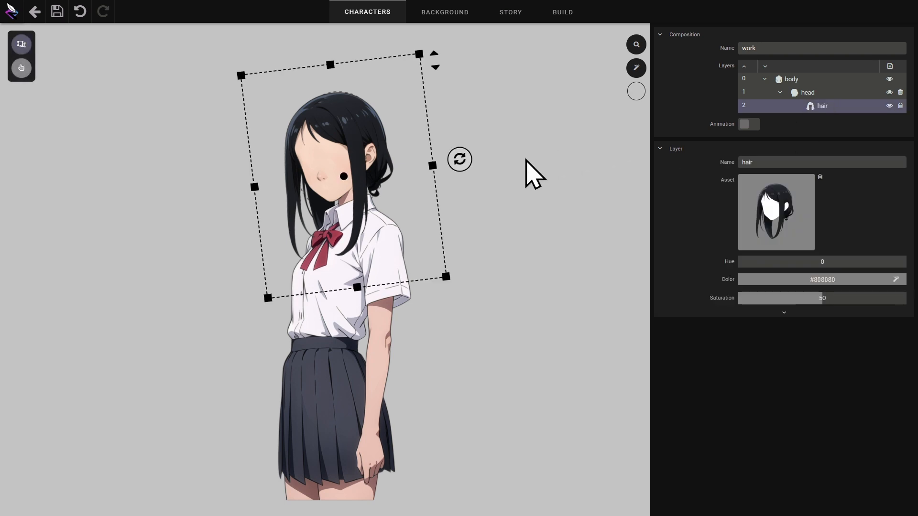
pyautogui.moveTo(711, 185)
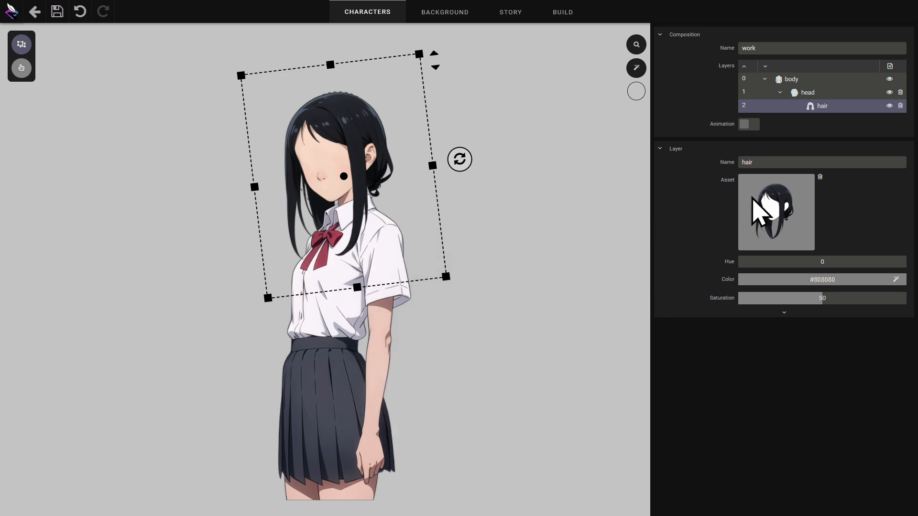
# Step: Swap the girl's long black hair for the brown bob from the hair sprite library
pyautogui.click(776, 211)
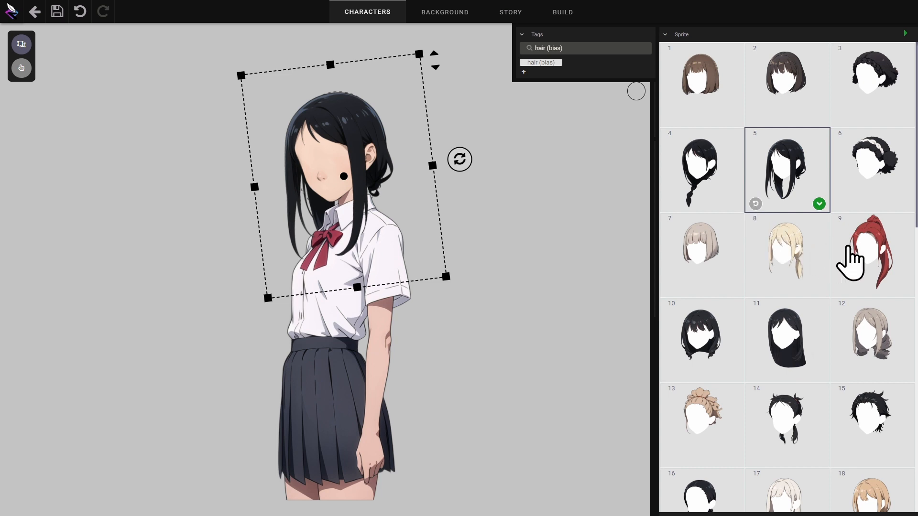
pyautogui.click(787, 340)
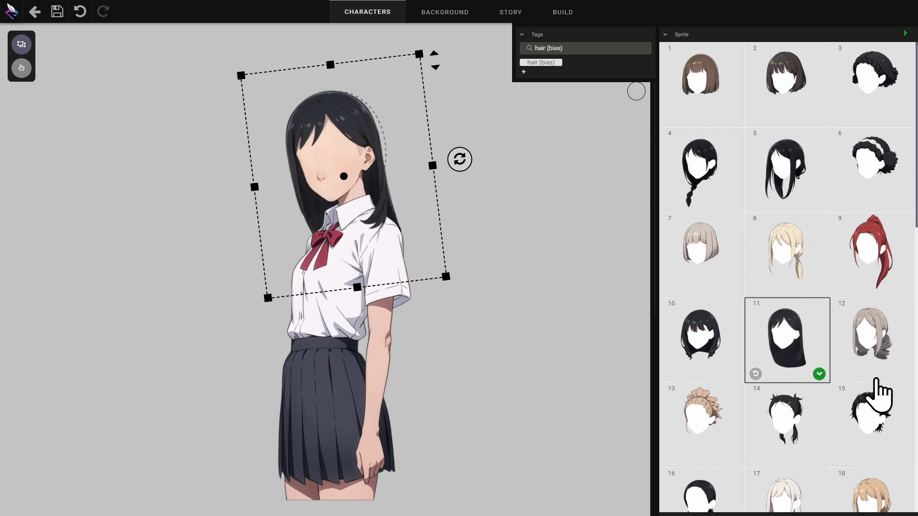
pyautogui.click(703, 84)
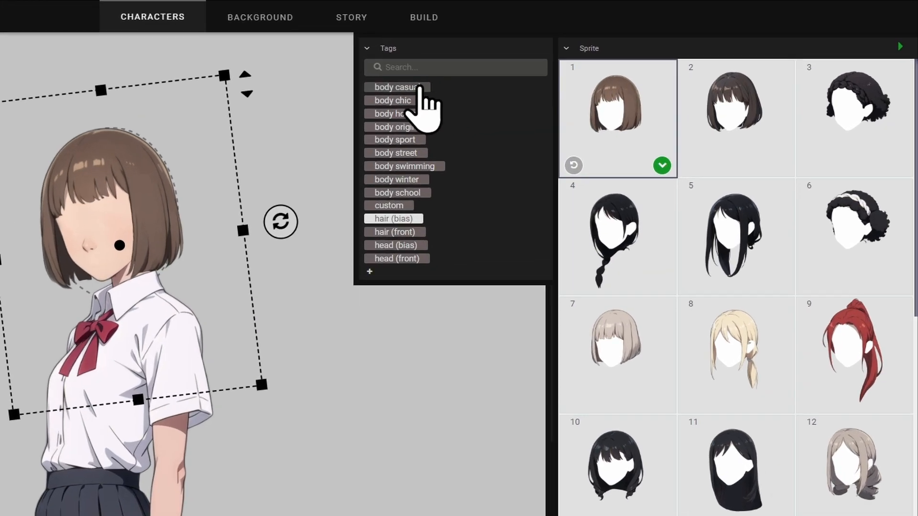
# Step: Browse the sprite tag filters through winter body outfits and back to hair
pyautogui.click(396, 178)
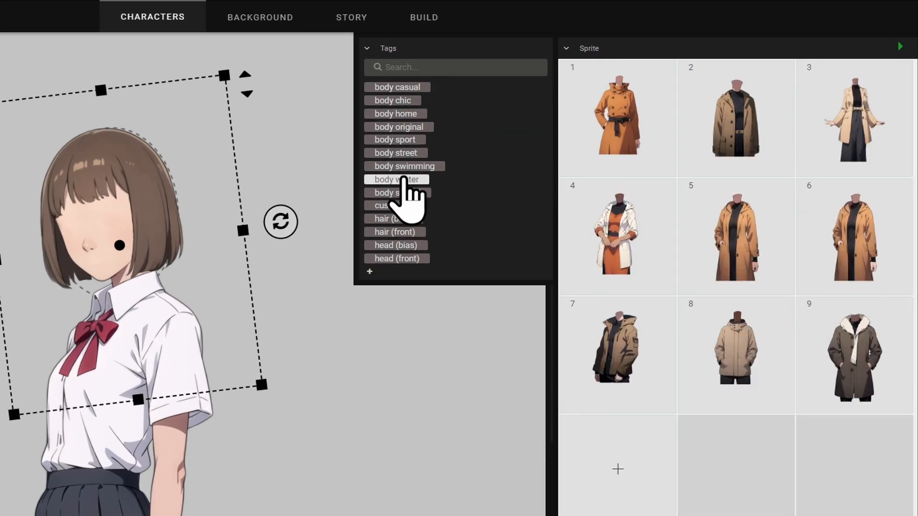
pyautogui.click(393, 218)
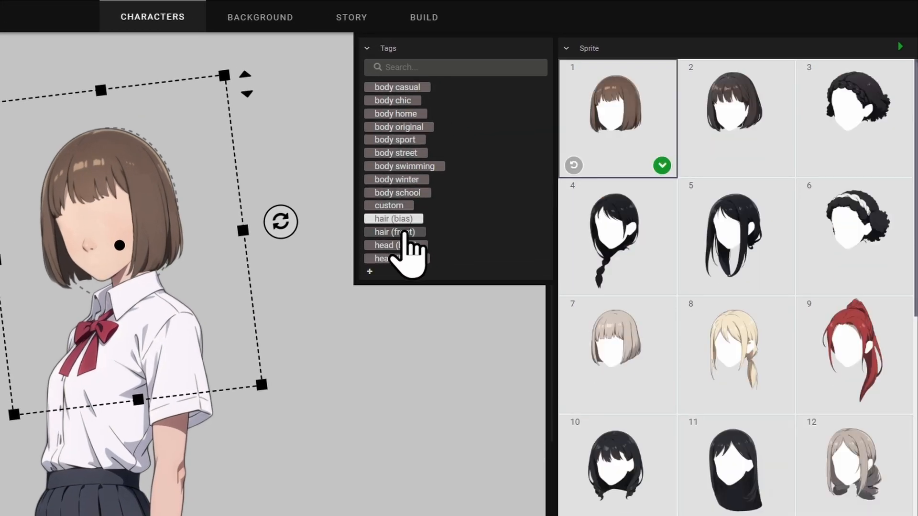
pyautogui.click(391, 258)
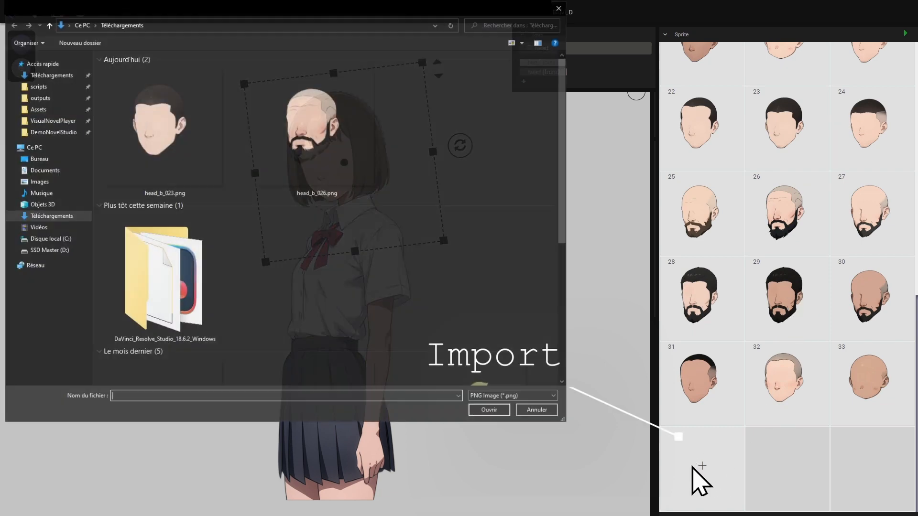
# Step: Import the chosen head PNGs, delete the dark-haired head sprite 34, and apply the bearded head
pyautogui.click(164, 127)
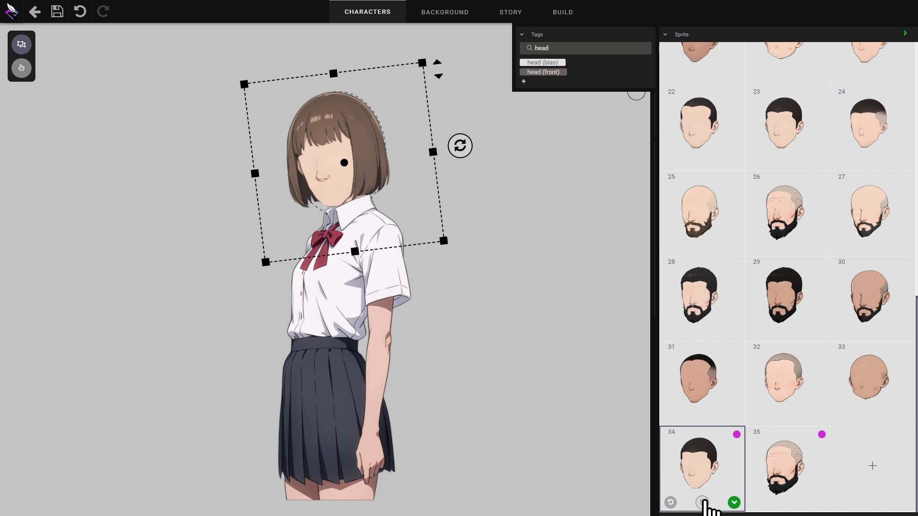
pyautogui.click(702, 502)
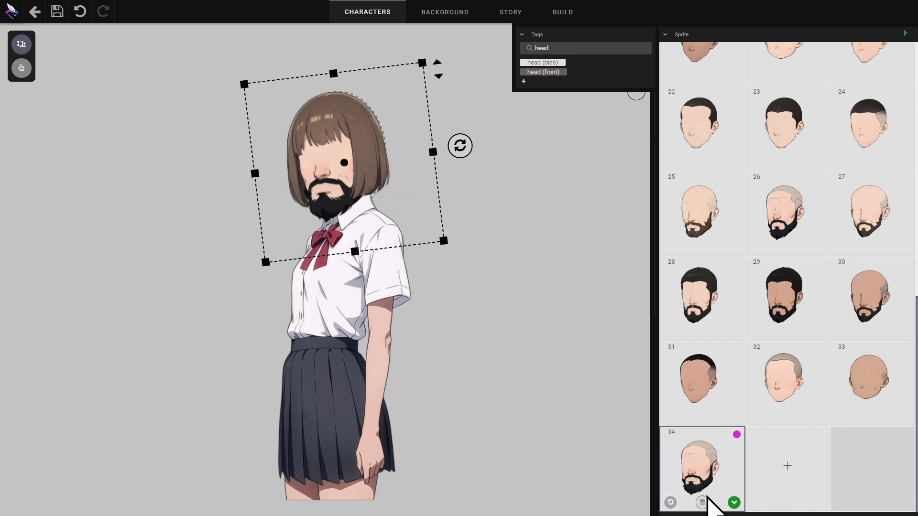
pyautogui.click(701, 502)
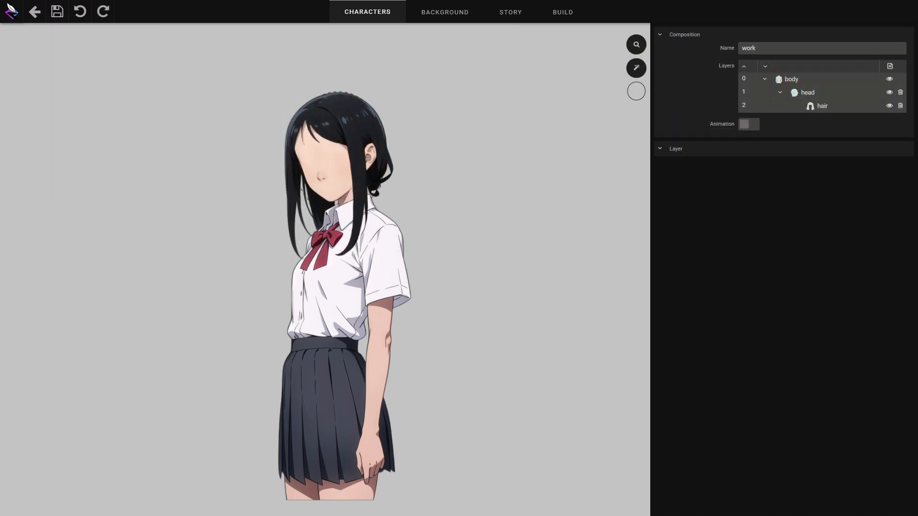
pyautogui.moveTo(296, 150)
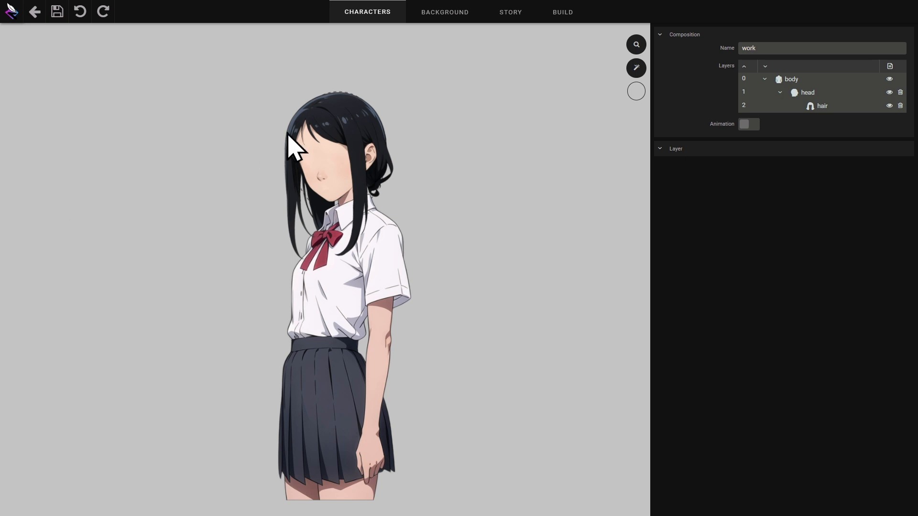
# Step: Adjust the hair layer's transform and set its draw order to 3, in front of the face
pyautogui.click(822, 105)
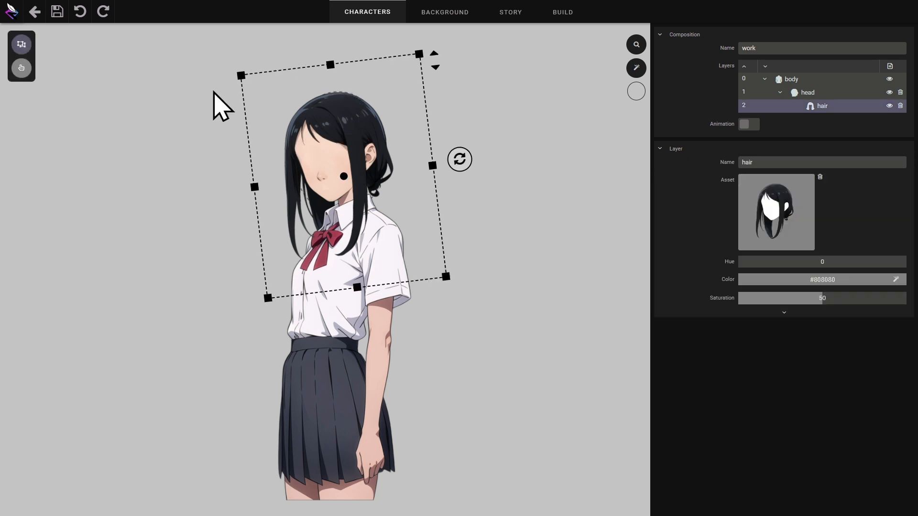
pyautogui.moveTo(207, 126)
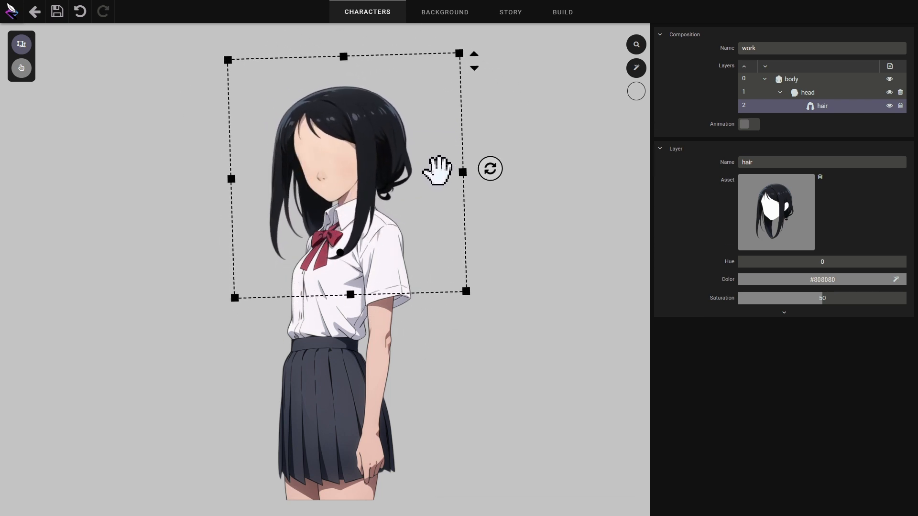
pyautogui.click(474, 52)
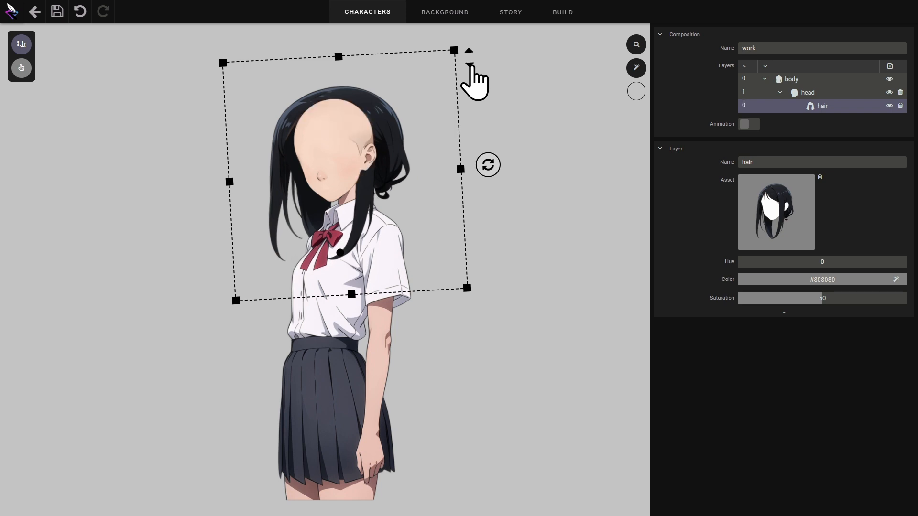
pyautogui.click(468, 50)
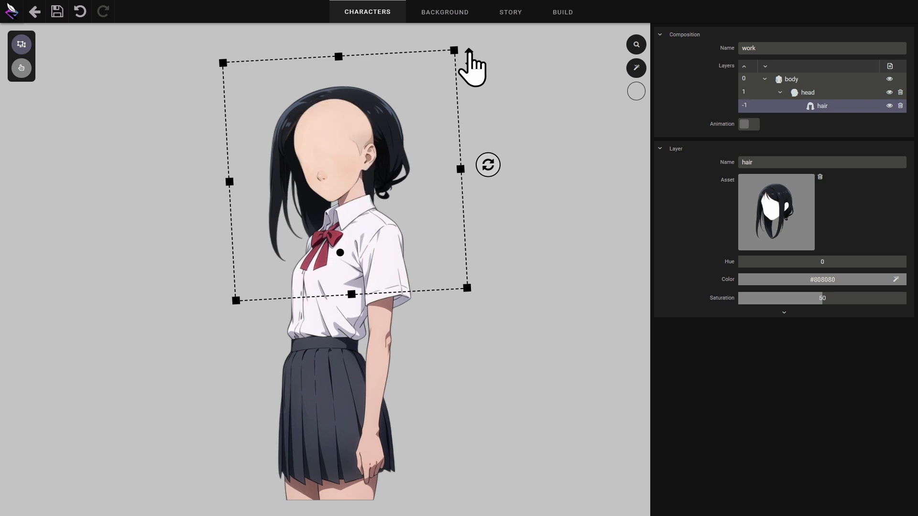
pyautogui.click(745, 66)
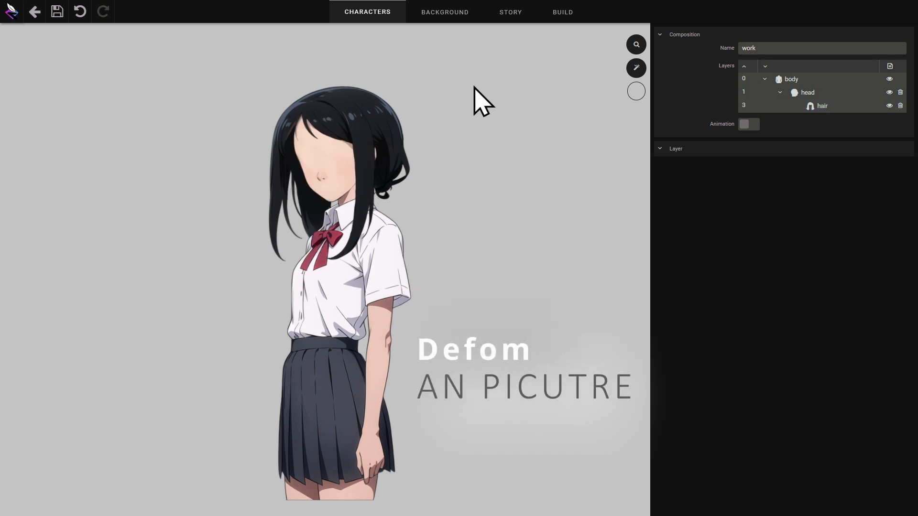
# Step: Try the Deform toggle on the hair layer before moving to the boy's casual composition
pyautogui.click(823, 105)
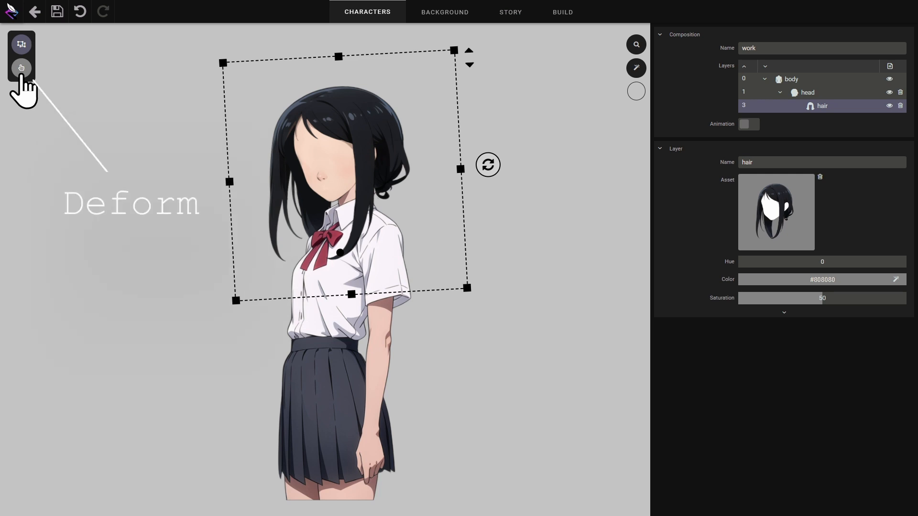
pyautogui.click(21, 68)
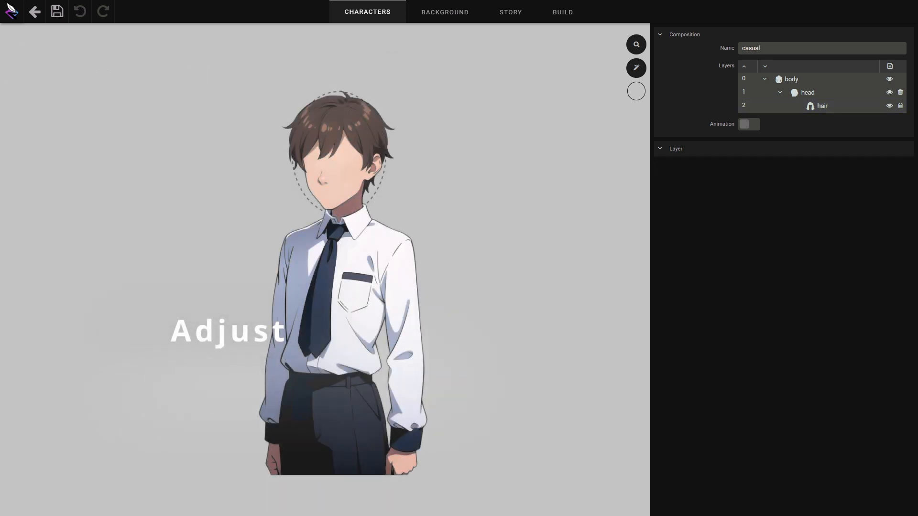
pyautogui.click(823, 105)
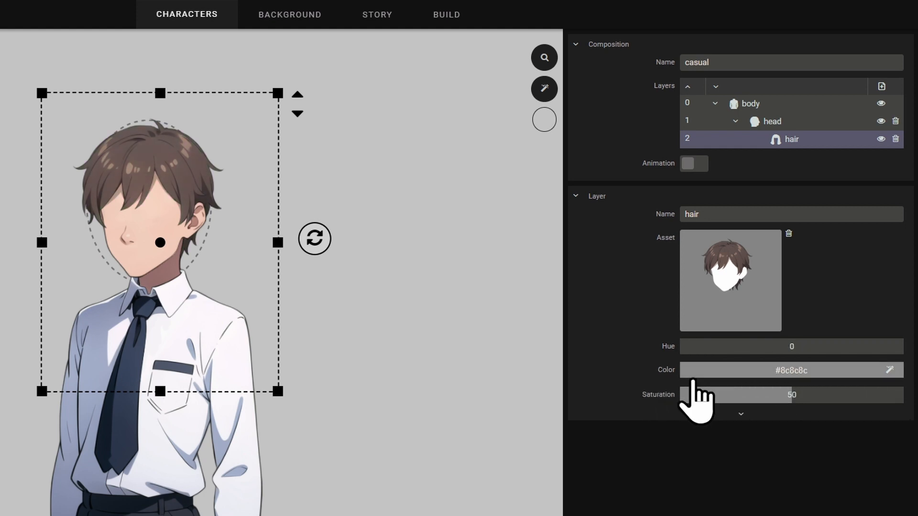
pyautogui.click(791, 370)
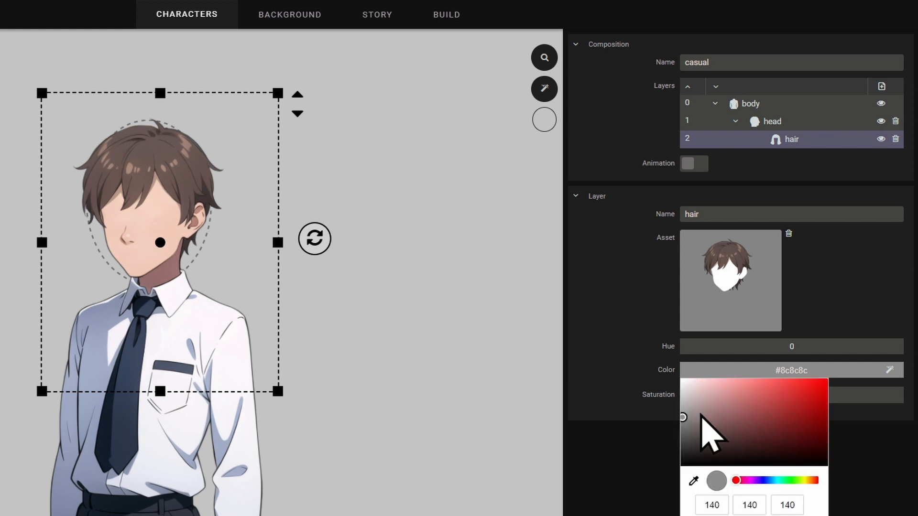
pyautogui.moveTo(703, 436)
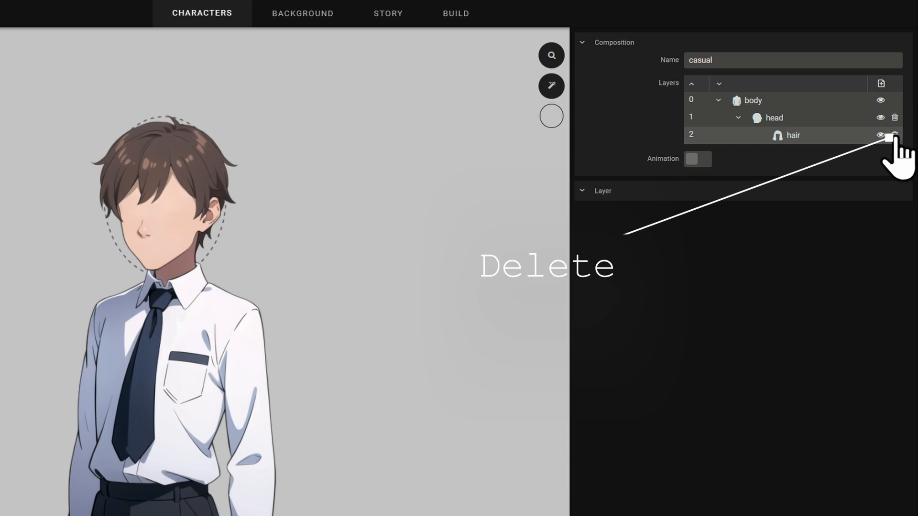
# Step: Delete and restore the hair layer, then add a new layer to the casual composition
pyautogui.click(895, 135)
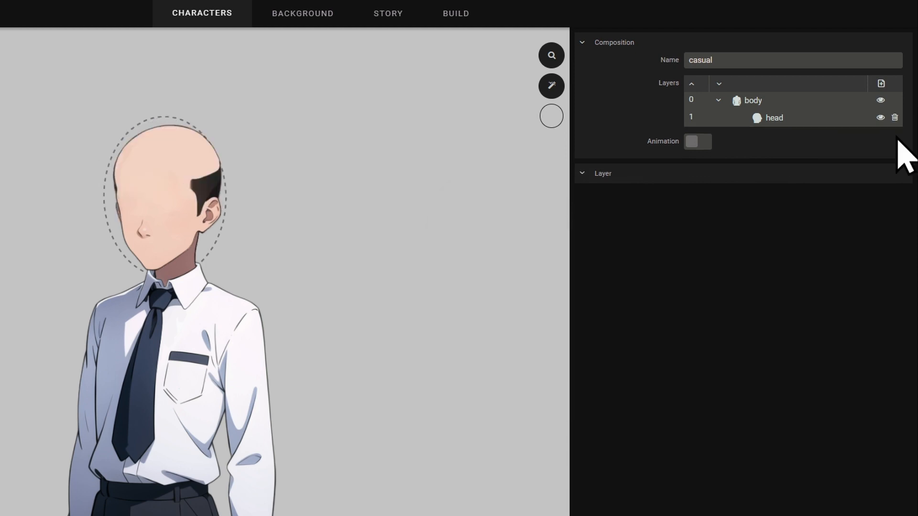
pyautogui.click(881, 83)
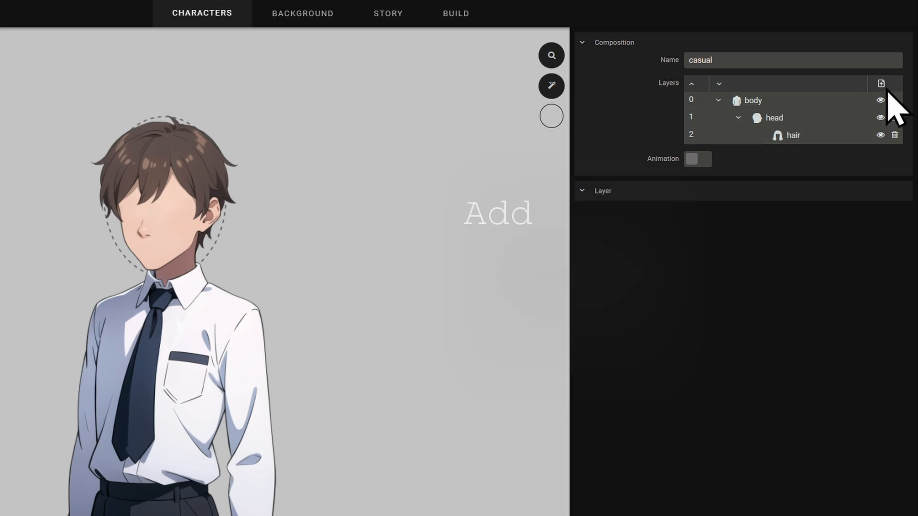
pyautogui.click(881, 84)
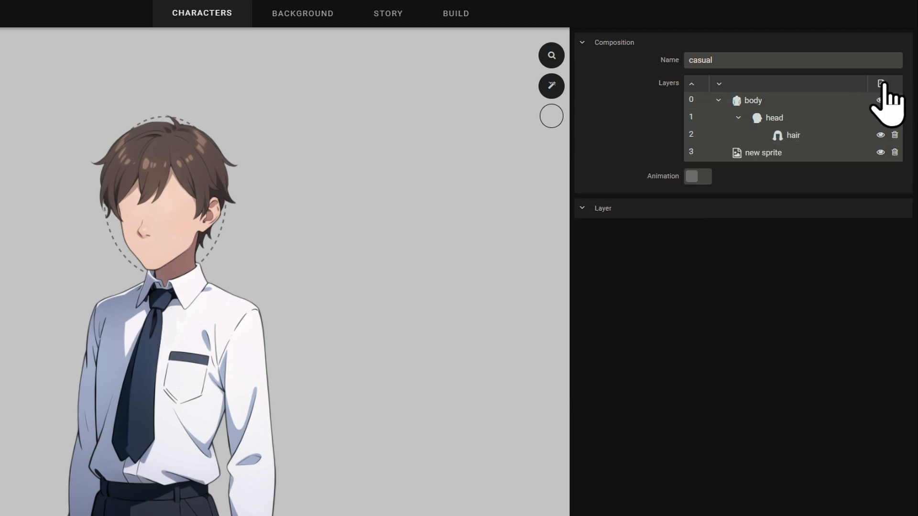
# Step: Rename the new sprite layer to 'hat' and bring up its sprite collection
pyautogui.click(762, 152)
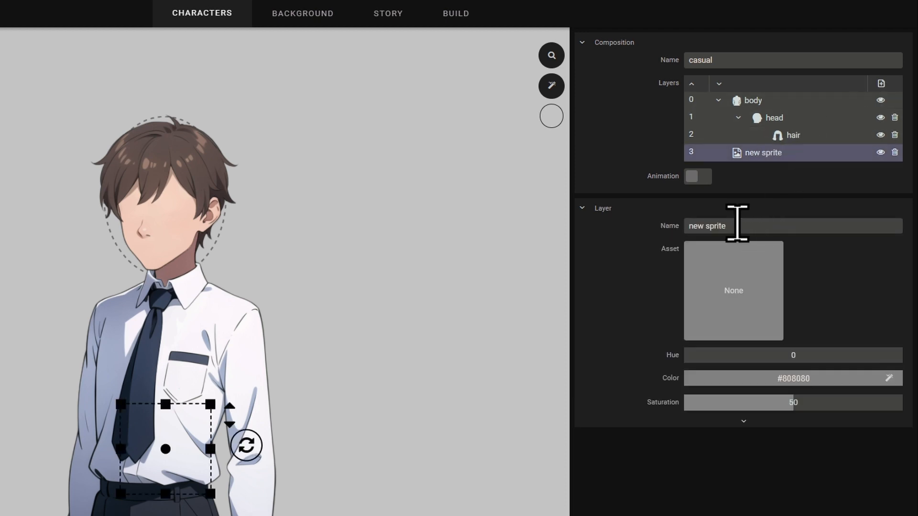
pyautogui.write('hat')
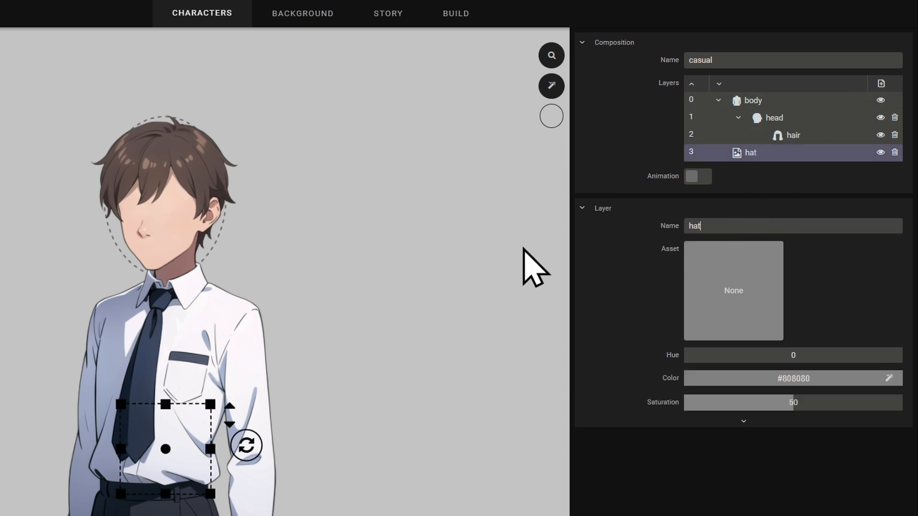
pyautogui.click(734, 290)
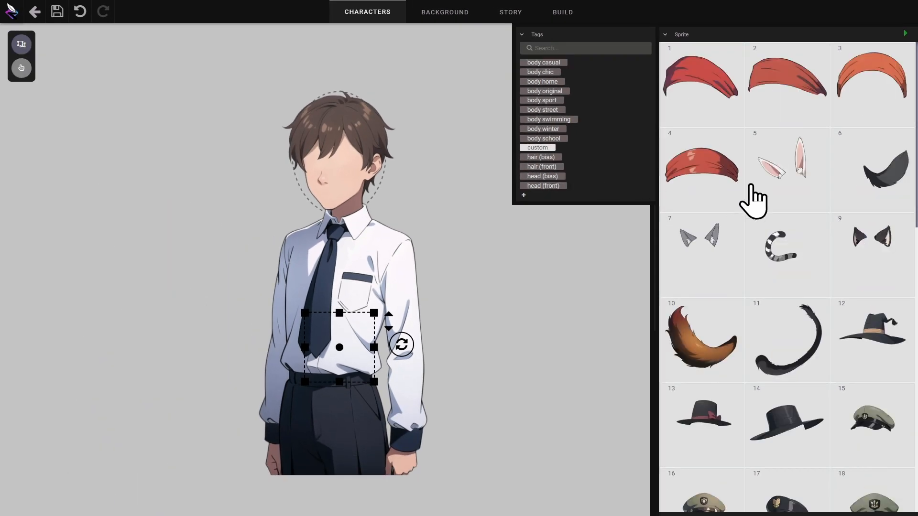
# Step: Assign the black wide-brimmed hat image to the hat layer on the boy's head
pyautogui.click(701, 237)
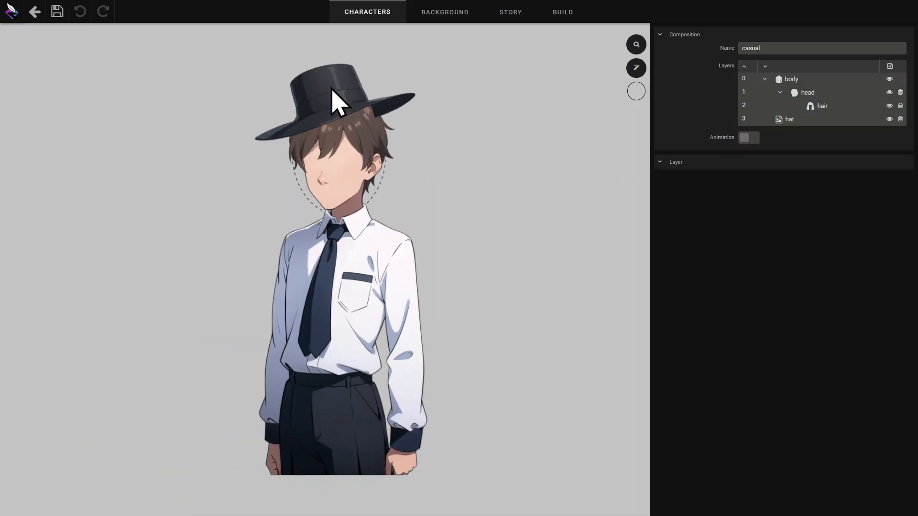
# Step: Tag the hat layer as a child of the head and save Clement's casual composition
pyautogui.click(789, 118)
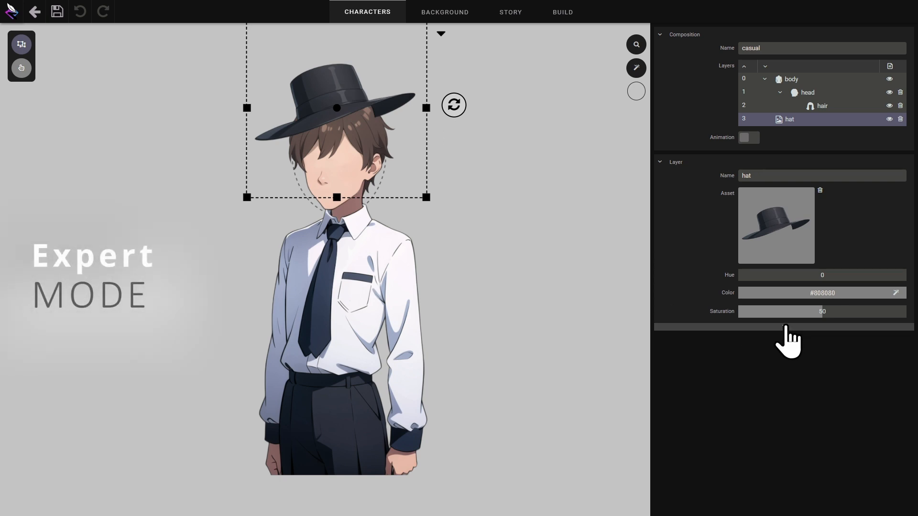
pyautogui.scroll(-3)
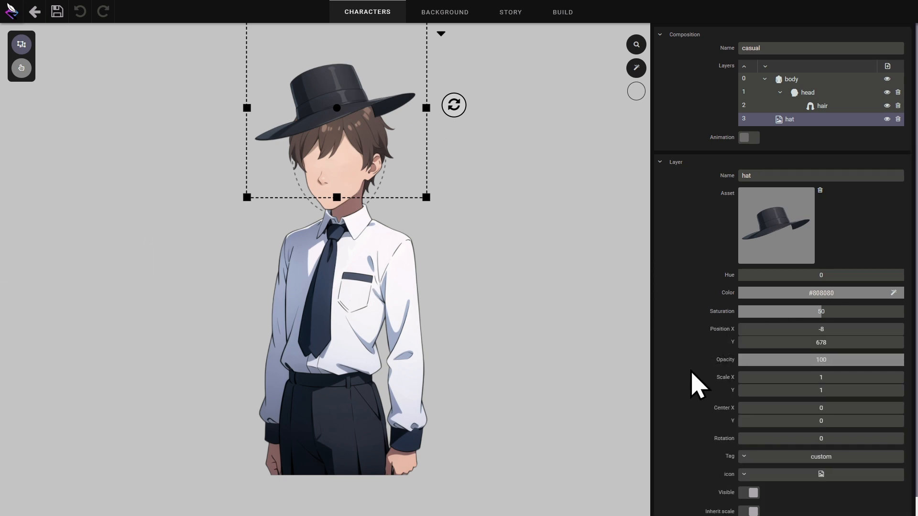
pyautogui.scroll(3)
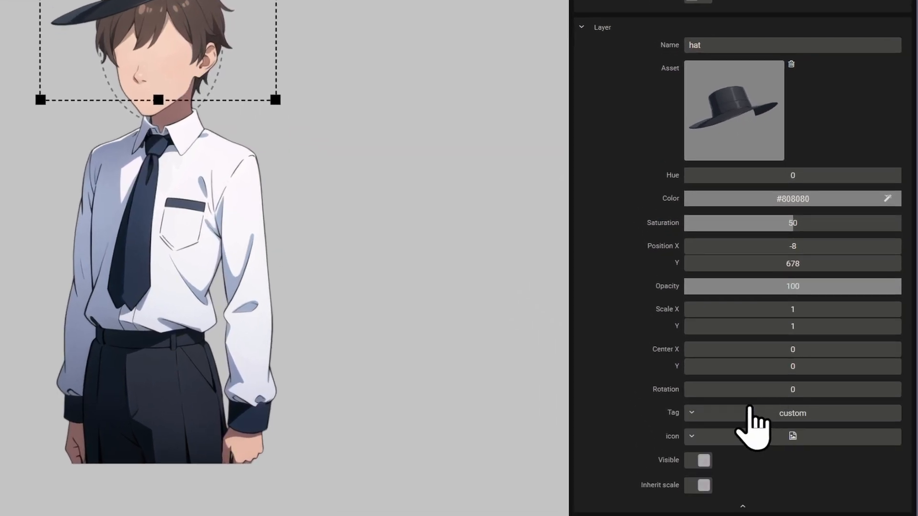
pyautogui.click(691, 437)
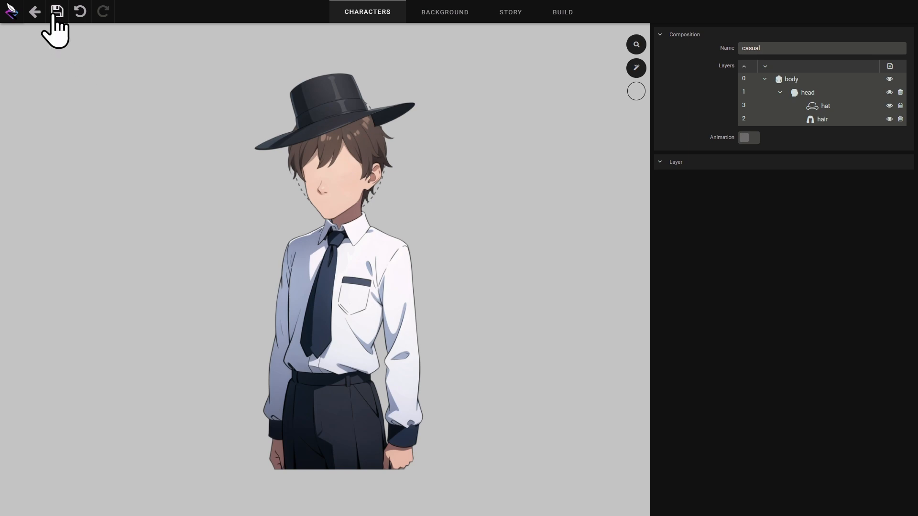
pyautogui.click(34, 11)
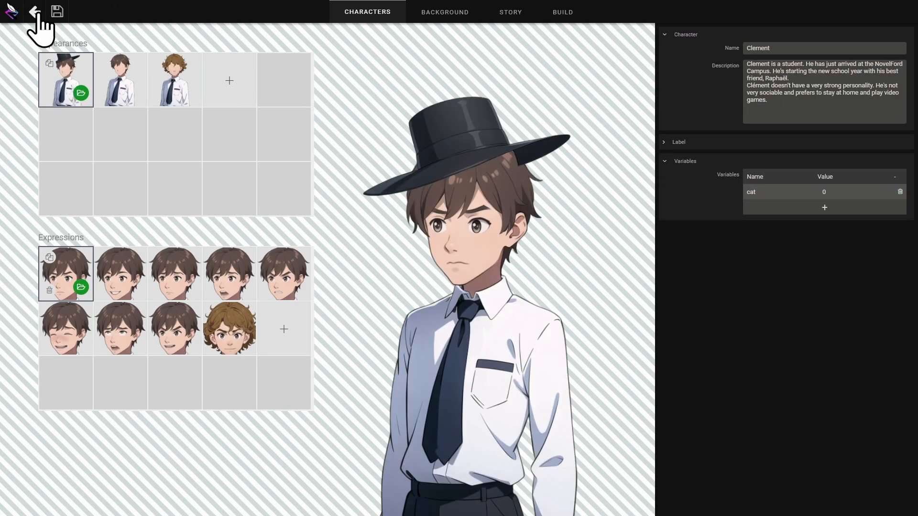